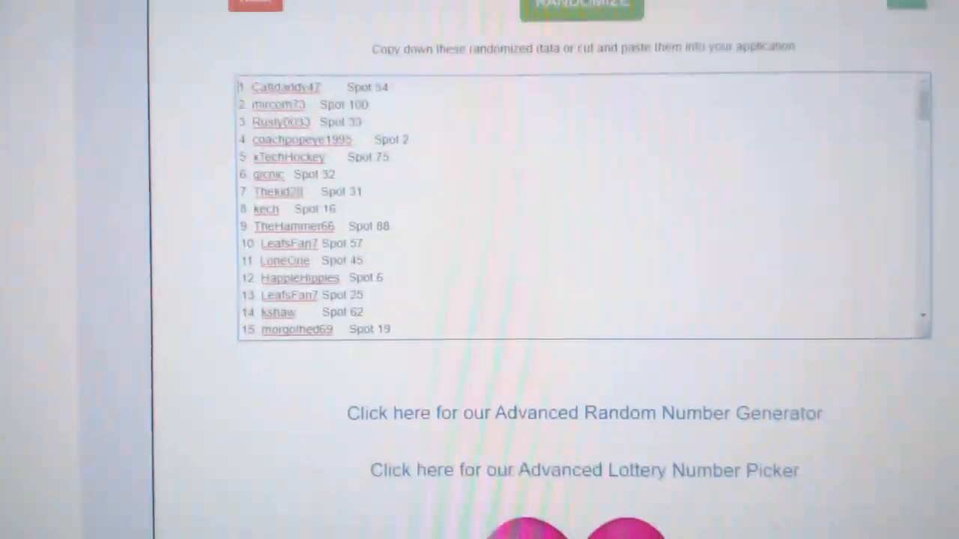
# Scroll the shuffled participant spots and bring up the randomized hockey card prize list.
pyautogui.scroll(-3)
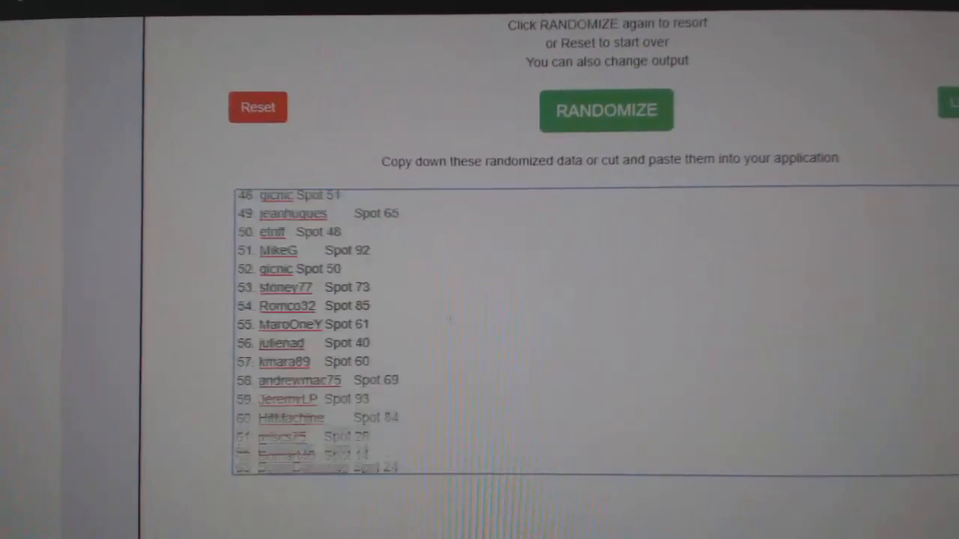
pyautogui.click(606, 111)
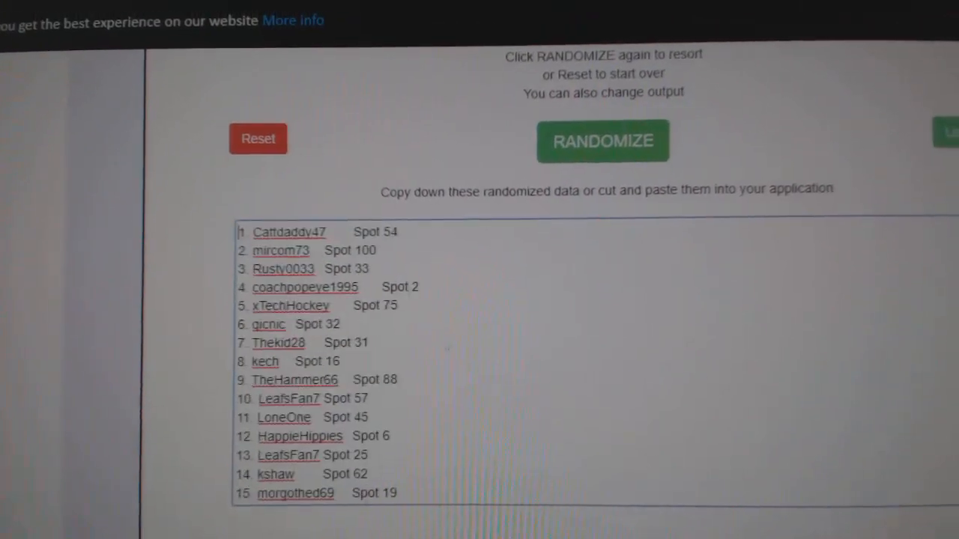
pyautogui.click(603, 140)
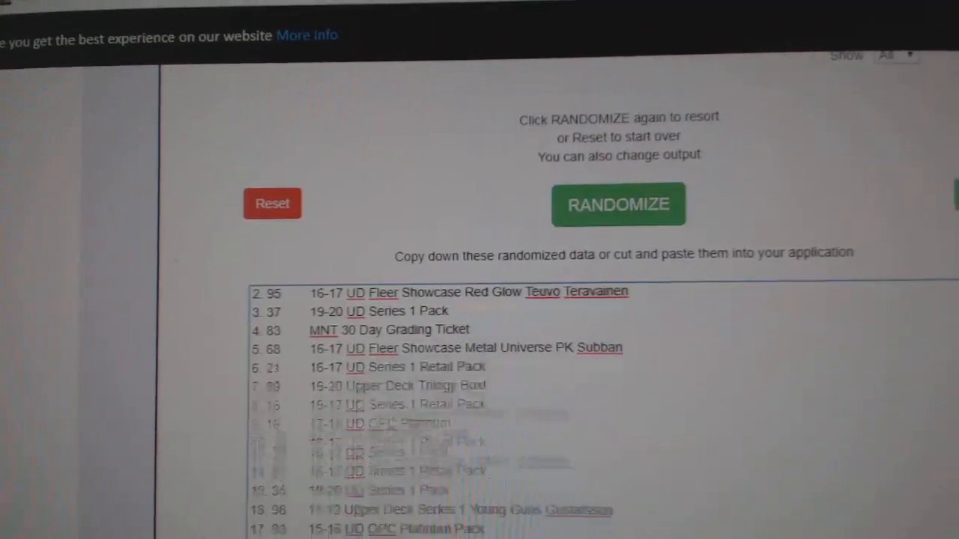
# Reshuffle the prizes, paste them beside the spots, and bold the 10 BOX CASE winner's row.
pyautogui.click(618, 204)
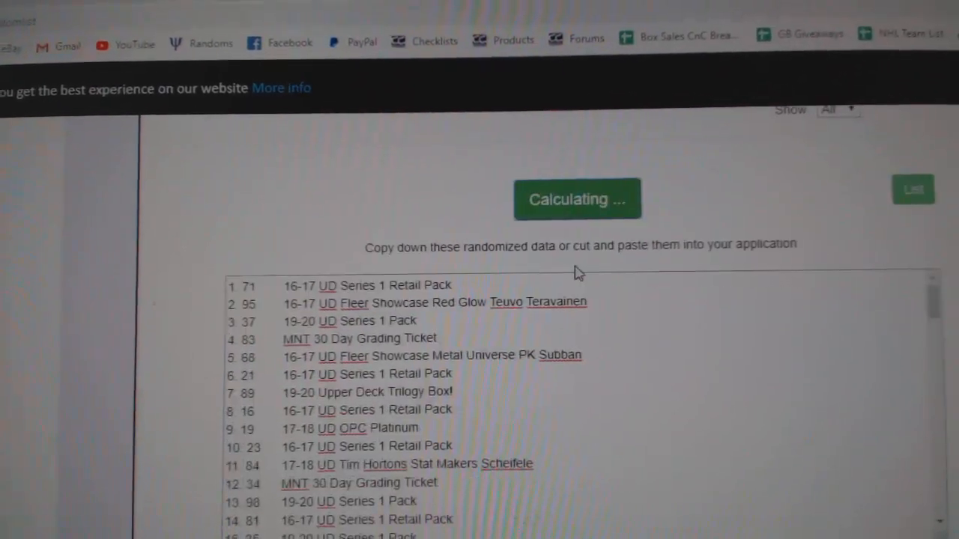
pyautogui.click(577, 198)
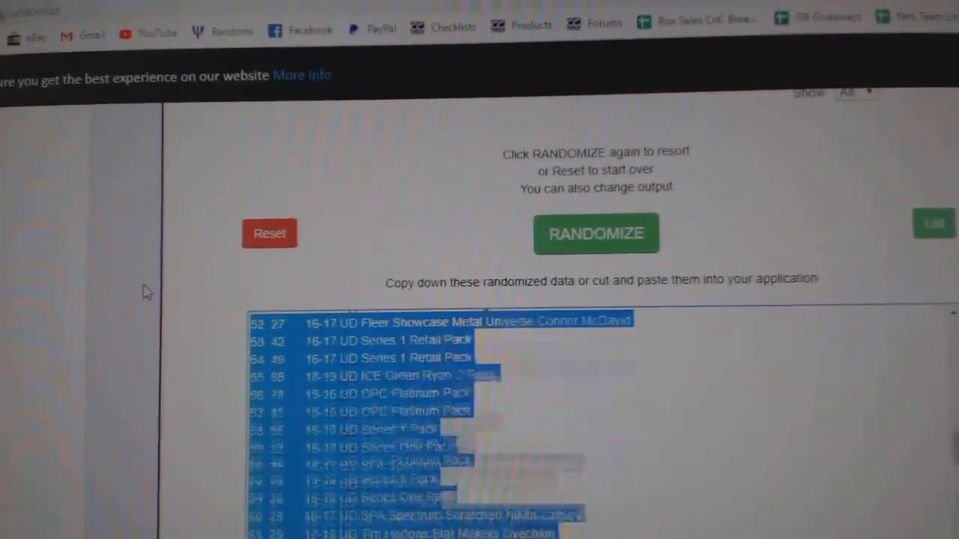
pyautogui.click(595, 233)
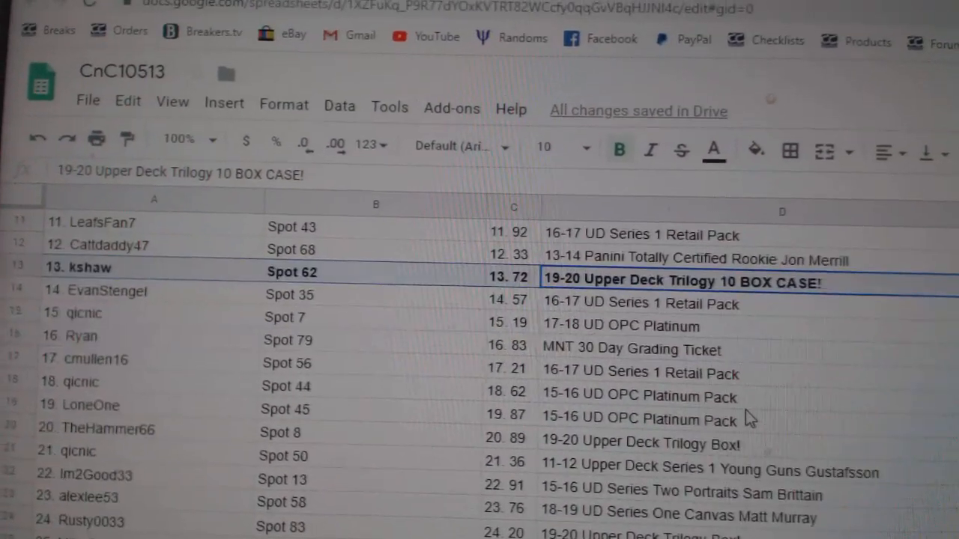
pyautogui.scroll(-3)
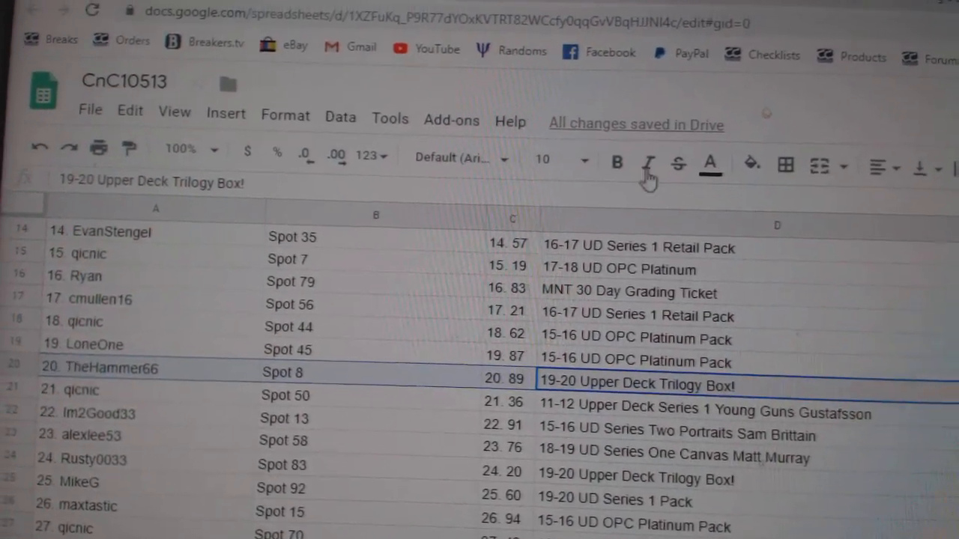
pyautogui.click(617, 163)
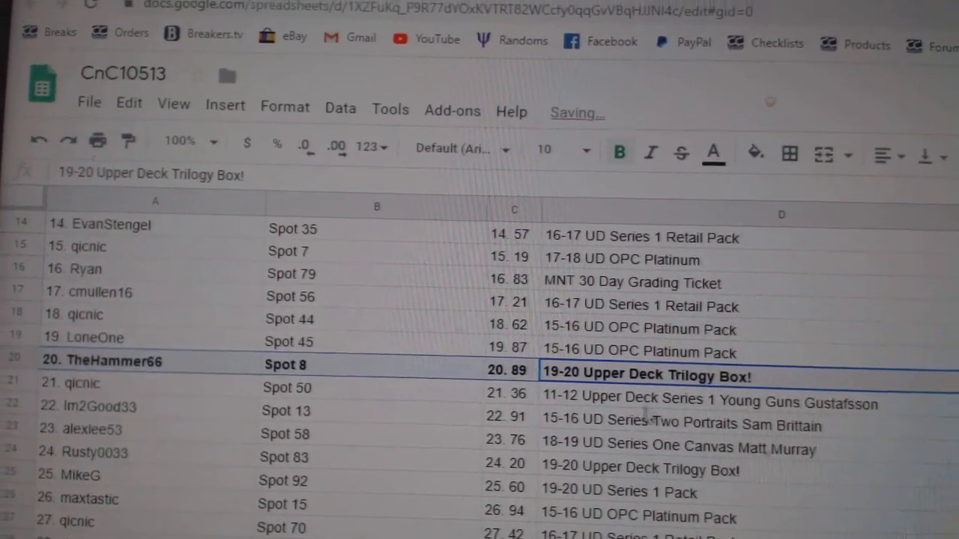
pyautogui.scroll(-3)
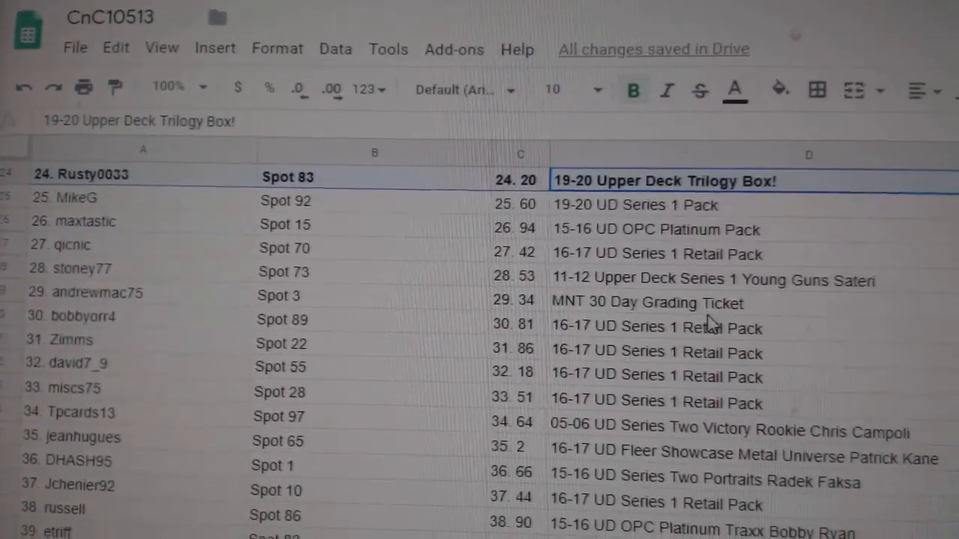
pyautogui.scroll(-3)
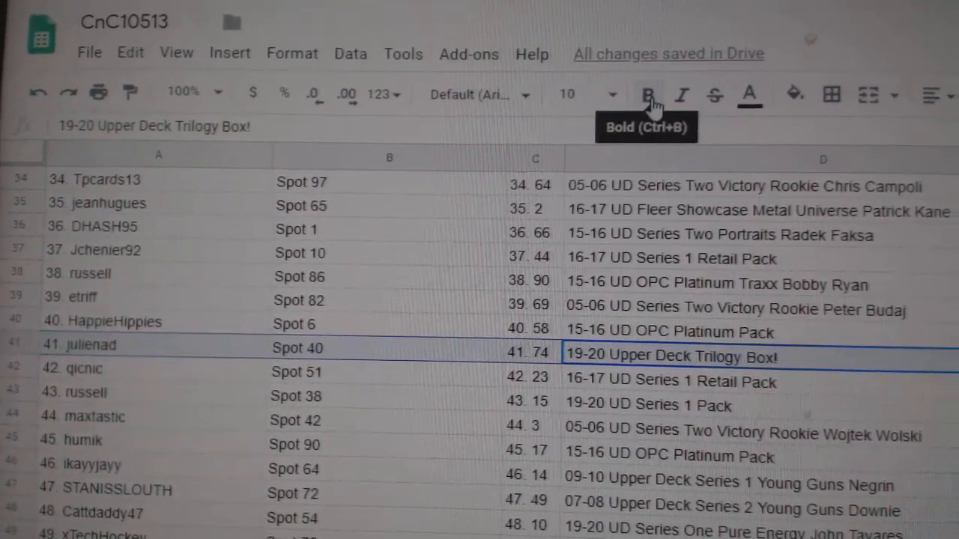
pyautogui.click(649, 94)
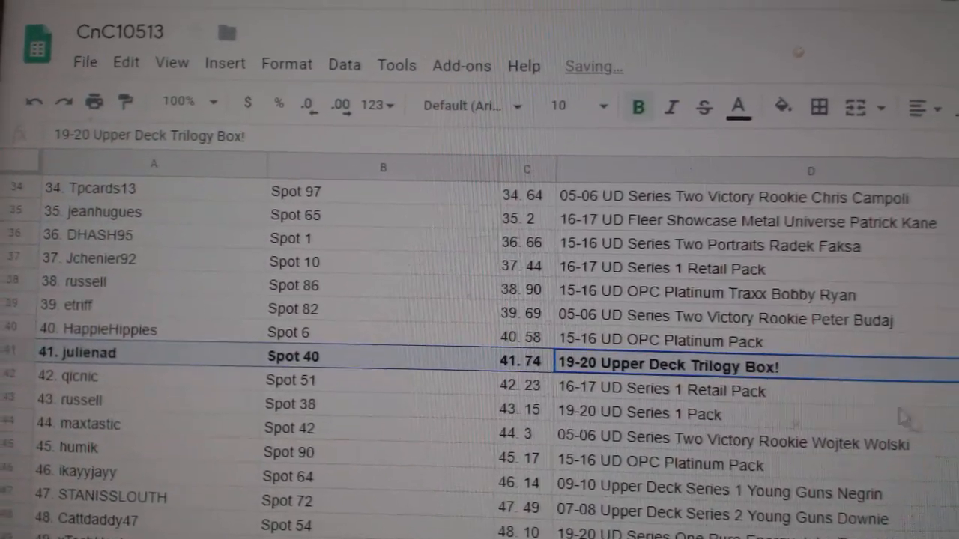
pyautogui.scroll(-3)
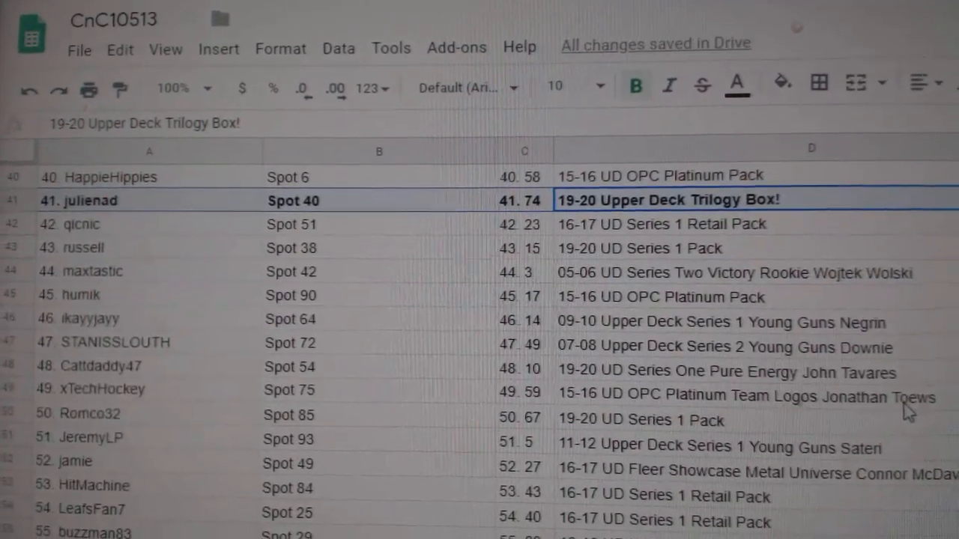
pyautogui.scroll(-3)
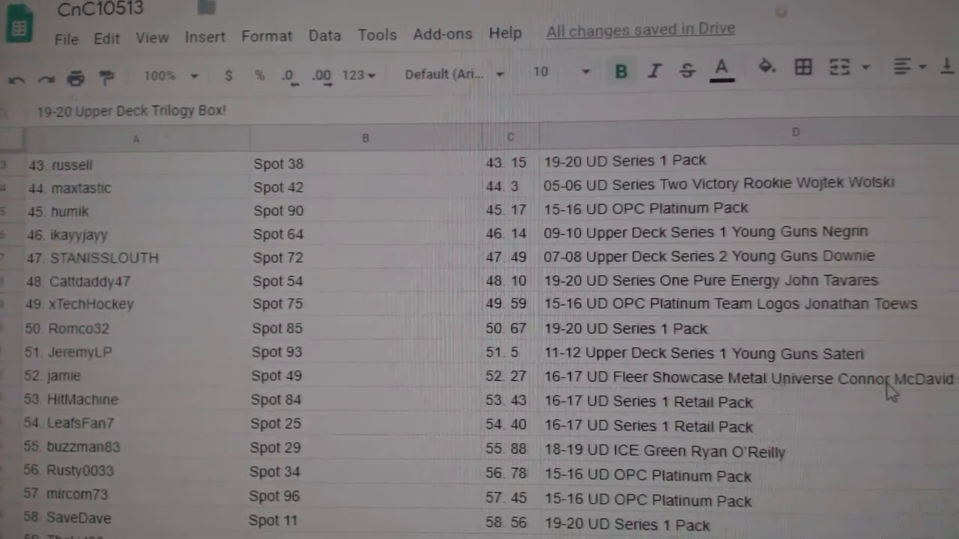
pyautogui.scroll(-3)
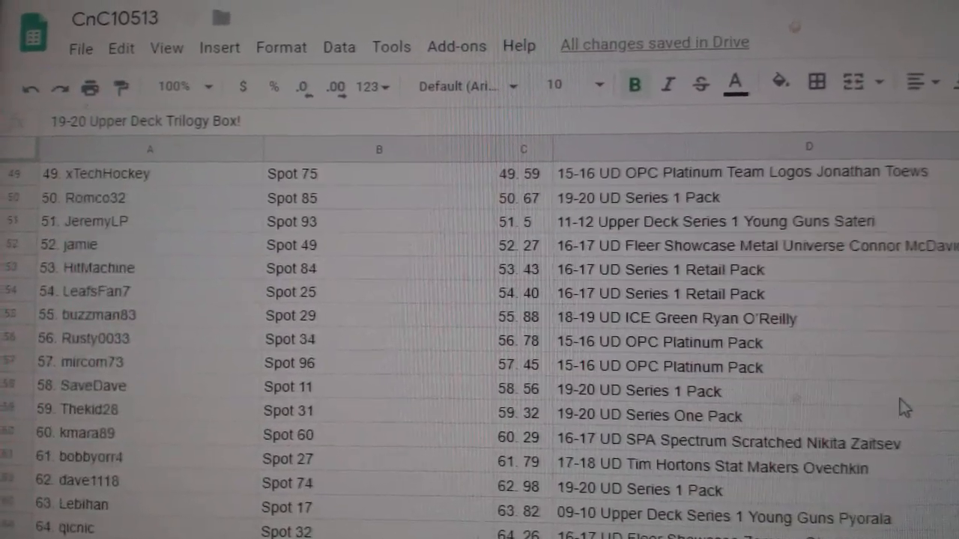
pyautogui.scroll(-3)
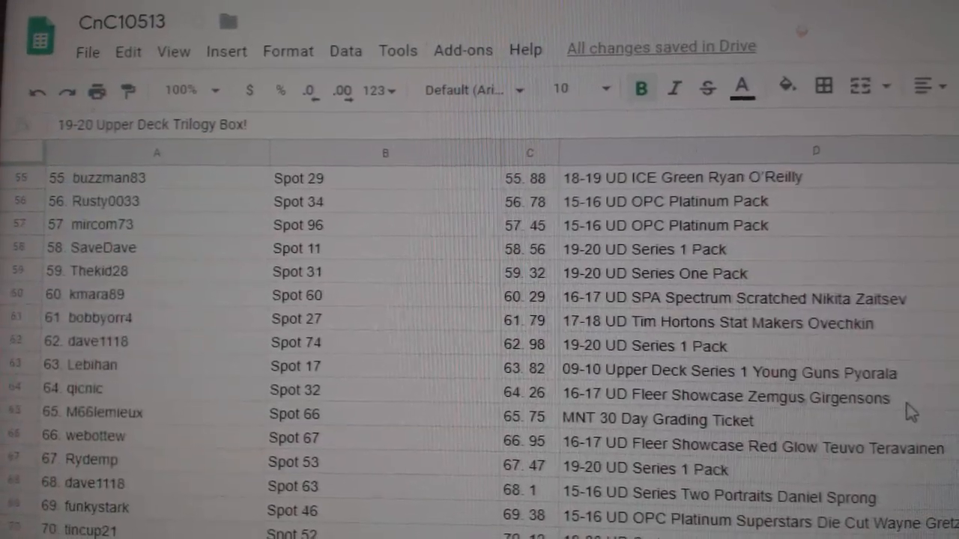
pyautogui.scroll(-3)
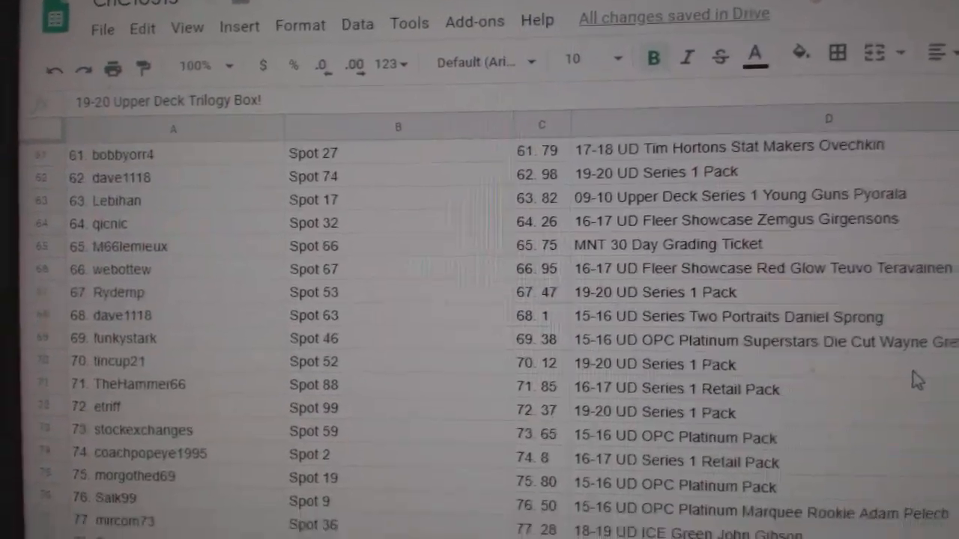
pyautogui.scroll(-3)
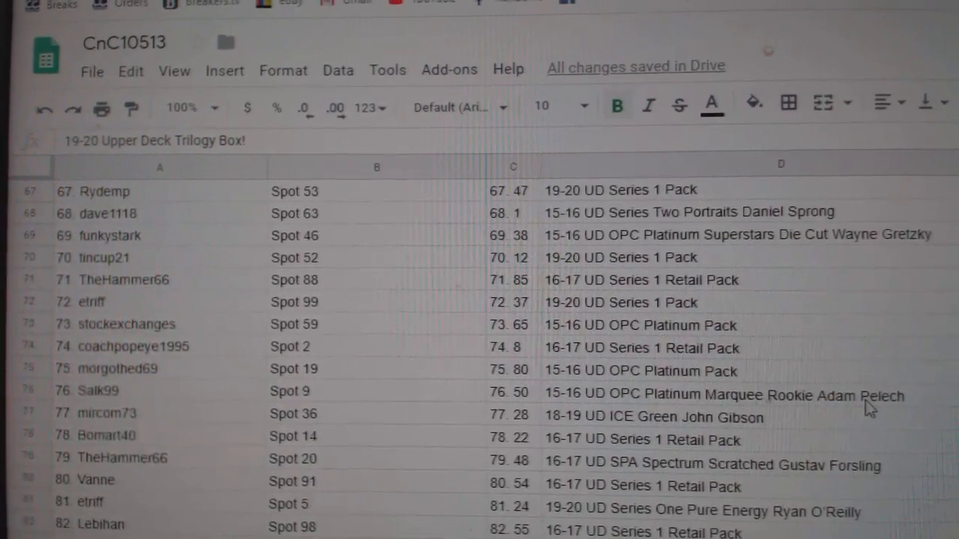
pyautogui.scroll(-3)
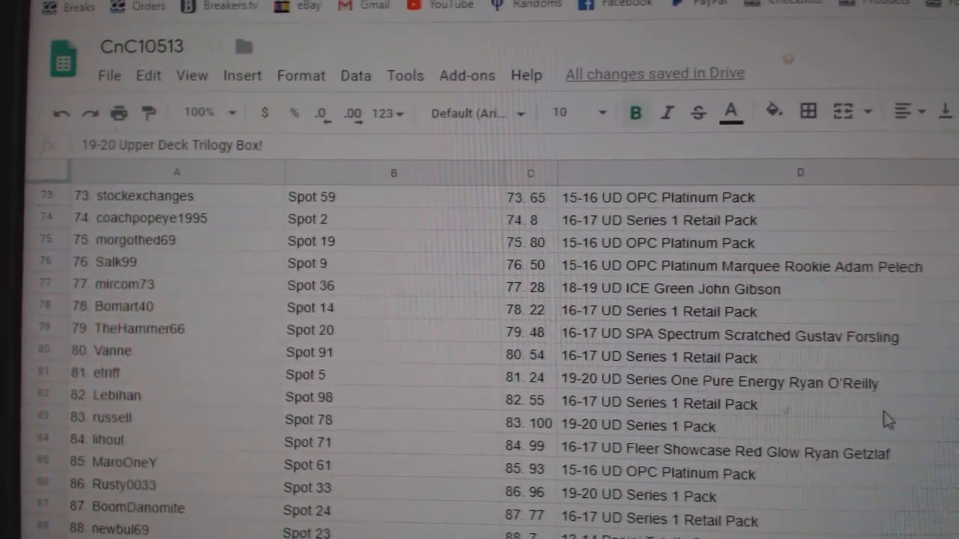
pyautogui.scroll(-3)
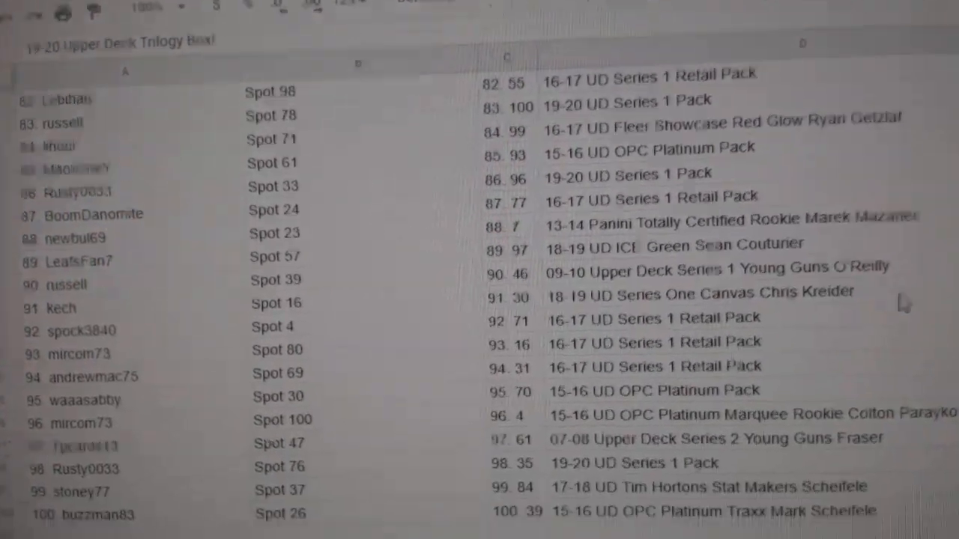